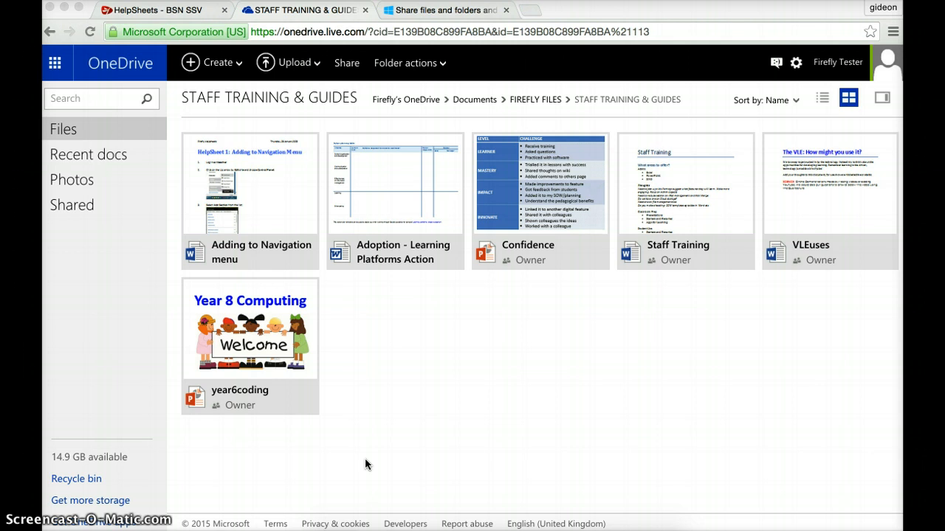
{"action": "mouse_move", "coordinate": [308, 237]}
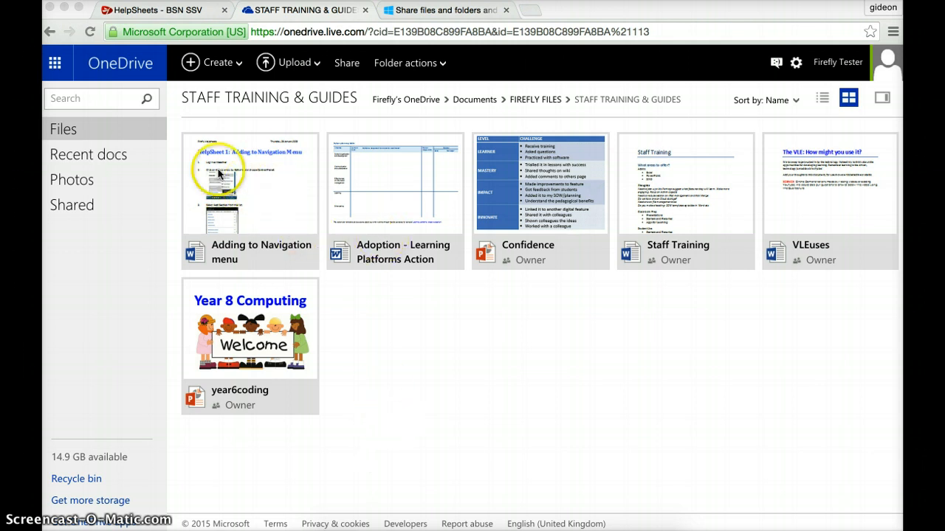
{"action": "mouse_move", "coordinate": [177, 10]}
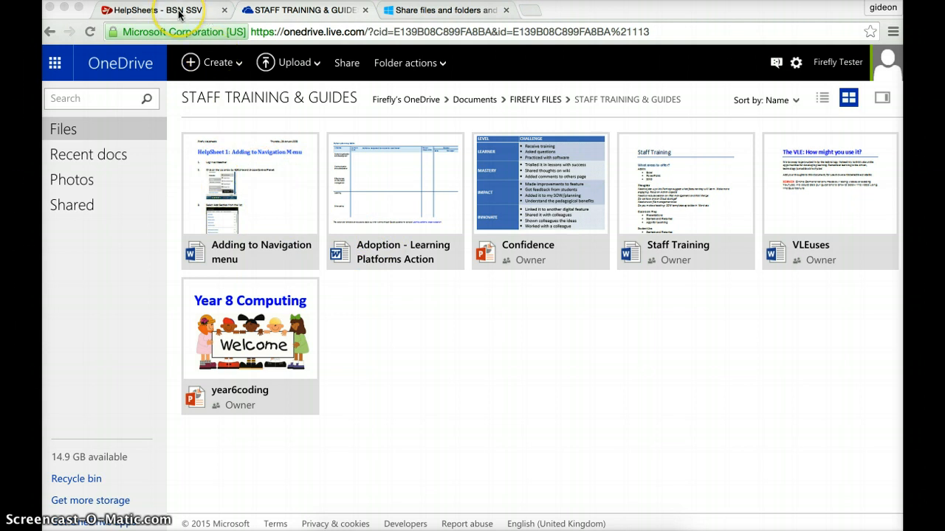
View the embedded HelpSheet 1 on the Firefly HelpSheets - BSN SSV page, scrolling through its first steps
{"action": "left_click", "coordinate": [140, 9]}
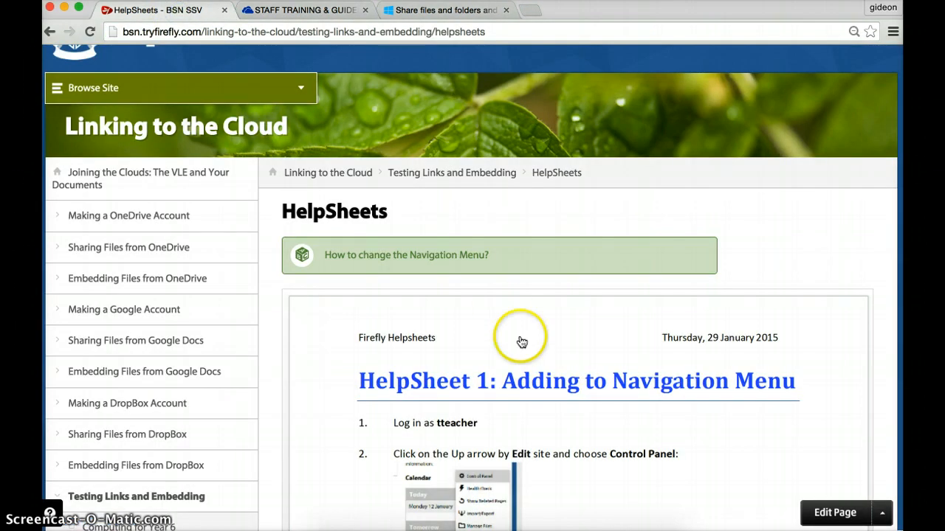
{"action": "mouse_move", "coordinate": [663, 248]}
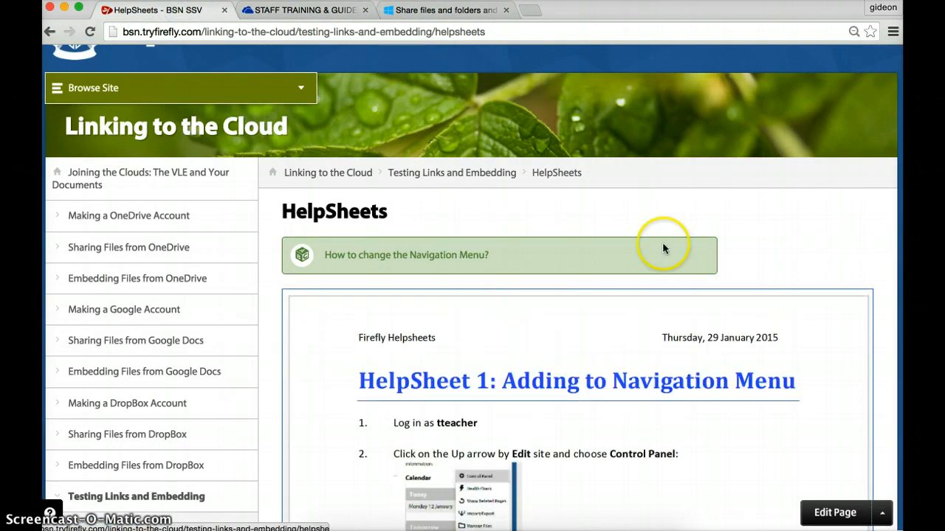
{"action": "scroll", "scroll_direction": "down", "scroll_amount": 3}
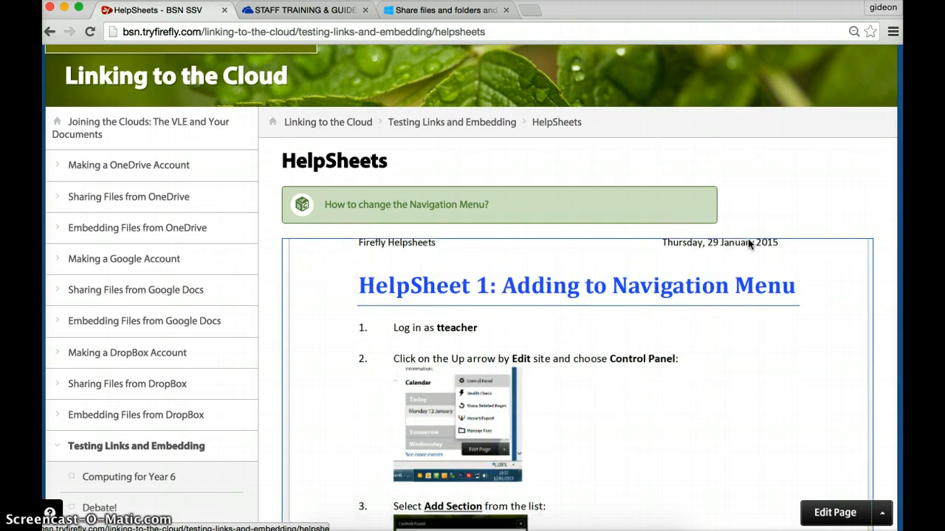
{"action": "scroll", "scroll_direction": "down", "scroll_amount": 3}
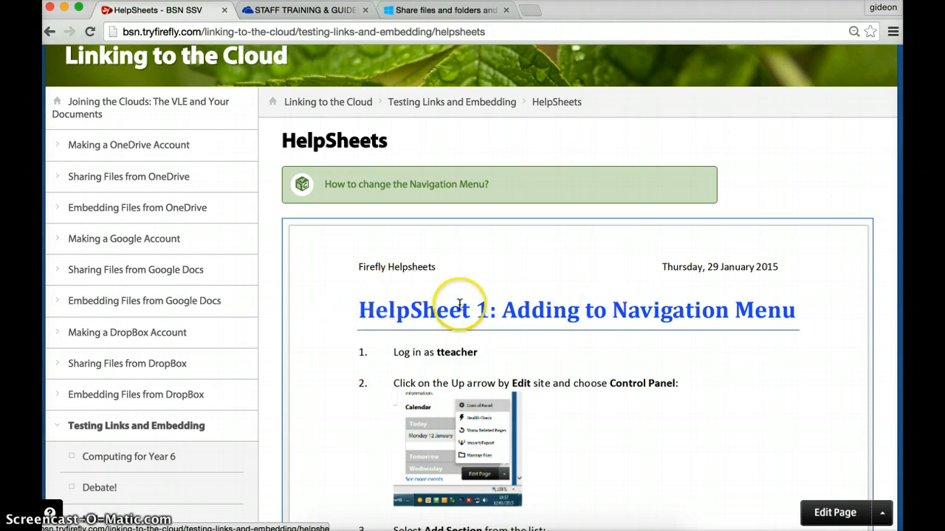
{"action": "mouse_move", "coordinate": [775, 320]}
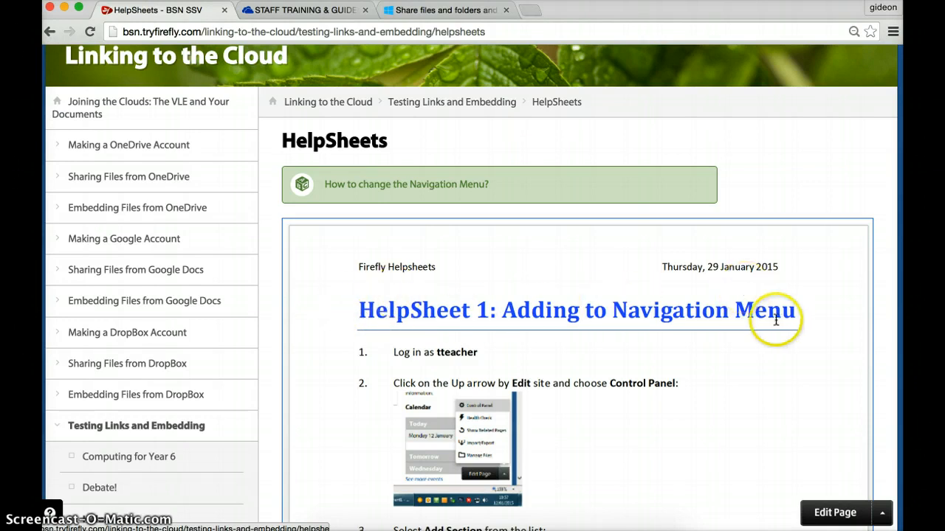
{"action": "mouse_move", "coordinate": [328, 22]}
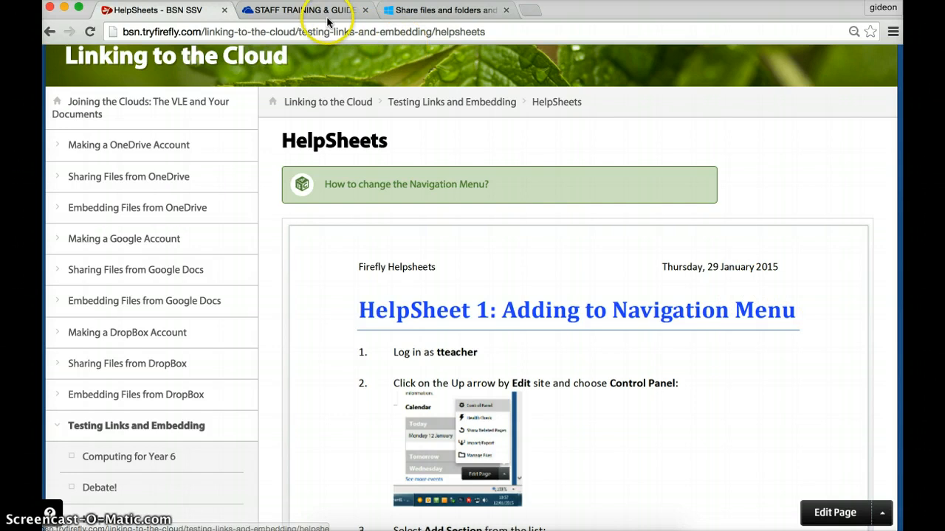
From the OneDrive Staff Training & Guides folder, open the Adding to Navigation menu document in Word Online
{"action": "left_click", "coordinate": [302, 9]}
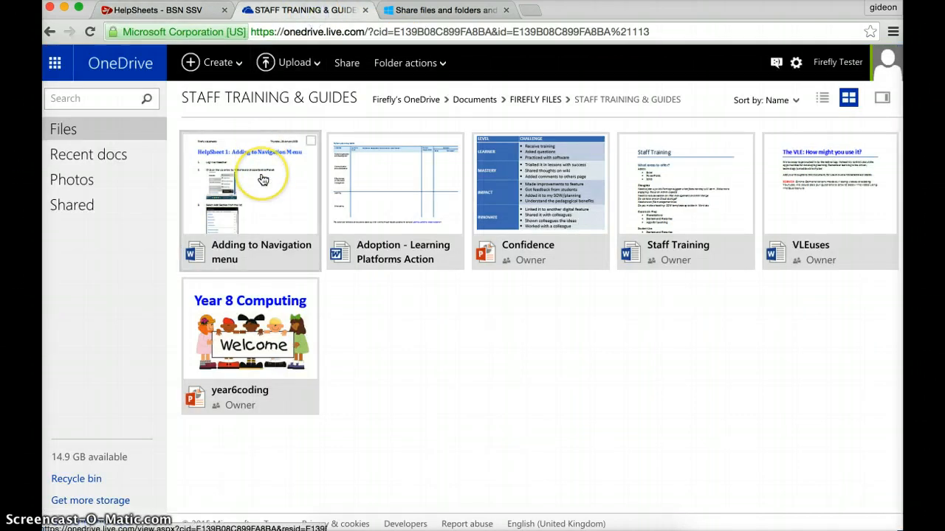
{"action": "left_click", "coordinate": [155, 8]}
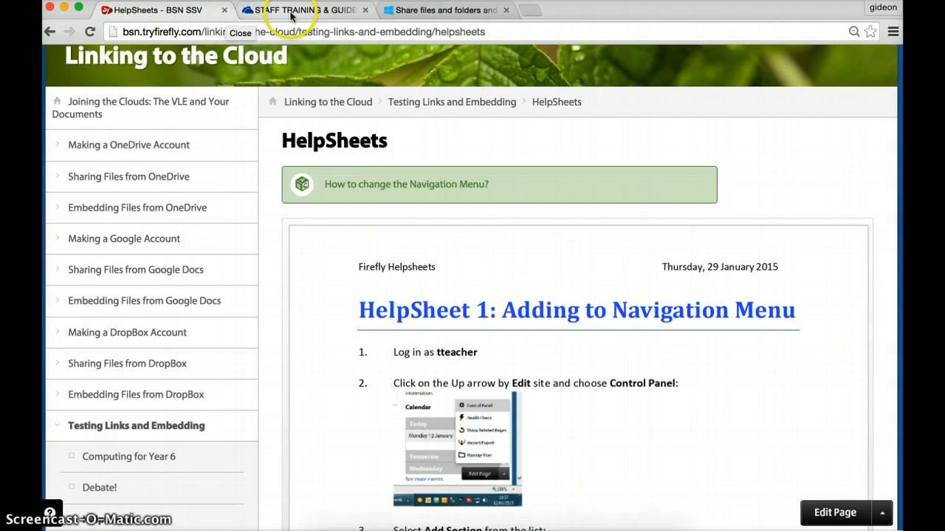
{"action": "left_click", "coordinate": [303, 9]}
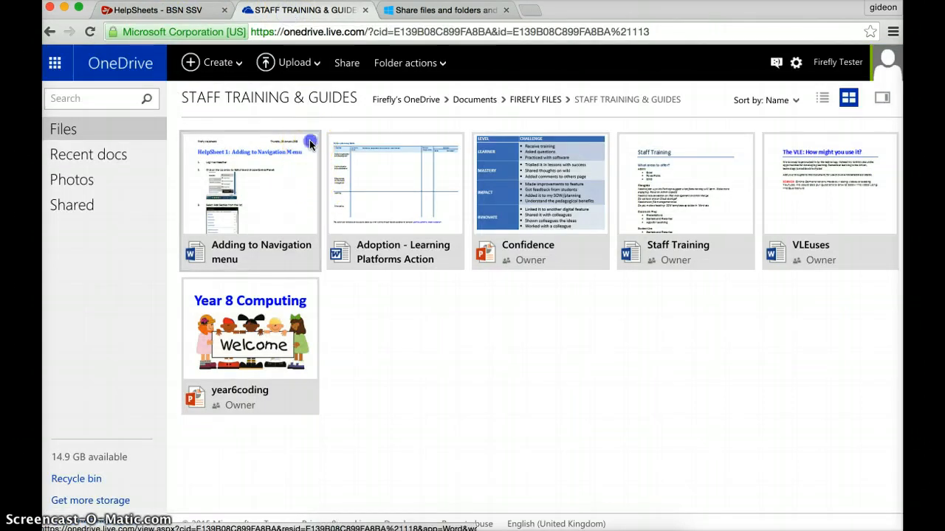
{"action": "left_click", "coordinate": [310, 142]}
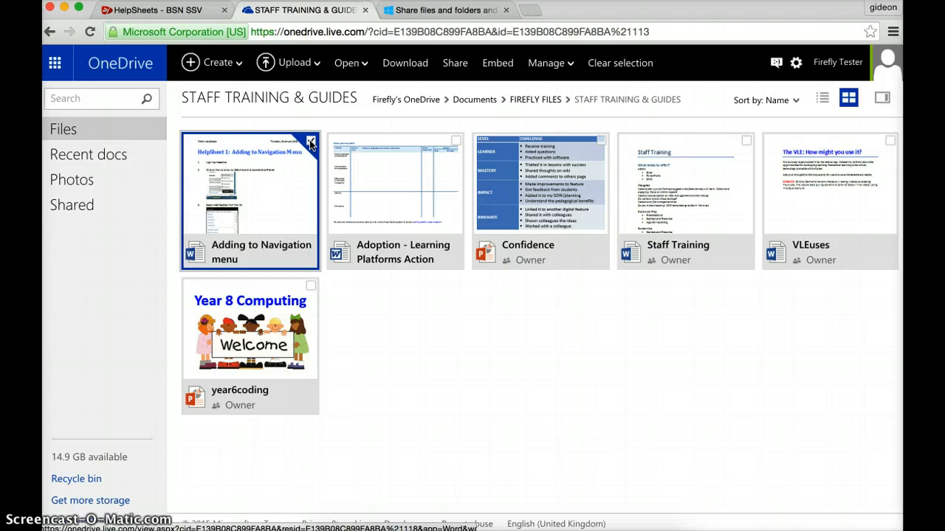
{"action": "left_click", "coordinate": [309, 142]}
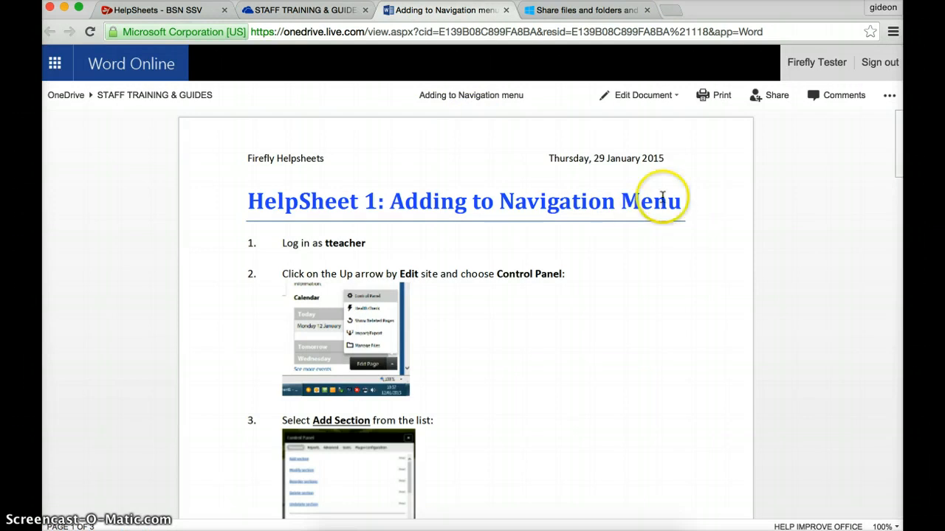
{"action": "mouse_move", "coordinate": [670, 112]}
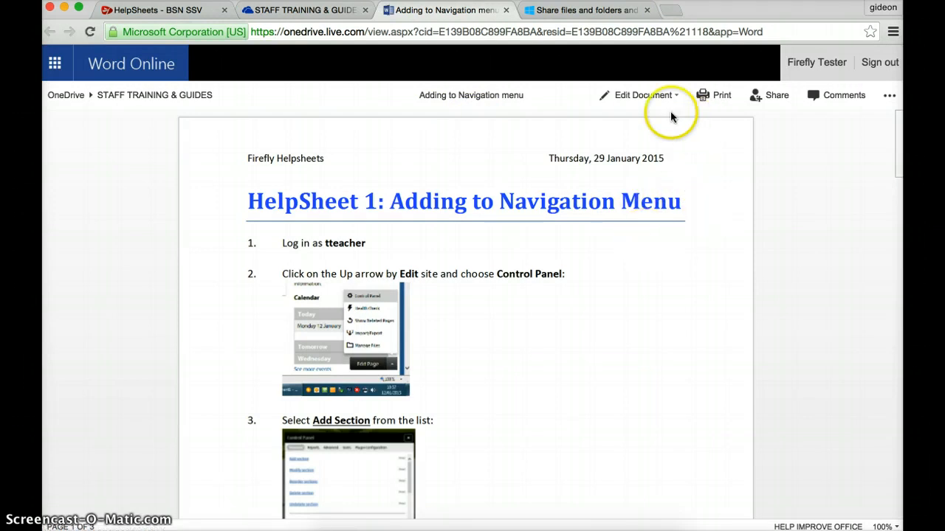
Choose Edit in Word Online from Edit Document to edit the help sheet in the browser
{"action": "left_click", "coordinate": [642, 95]}
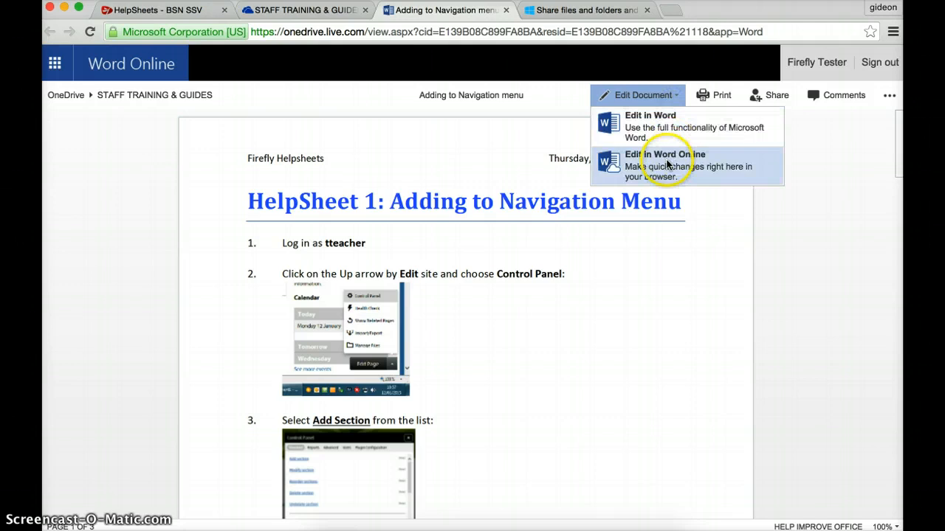
{"action": "left_click", "coordinate": [665, 165]}
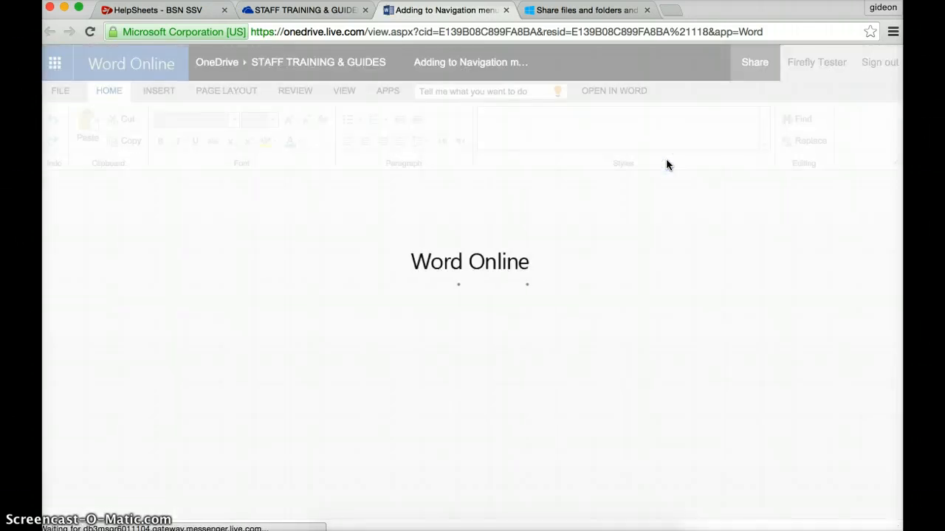
{"action": "mouse_move", "coordinate": [209, 180]}
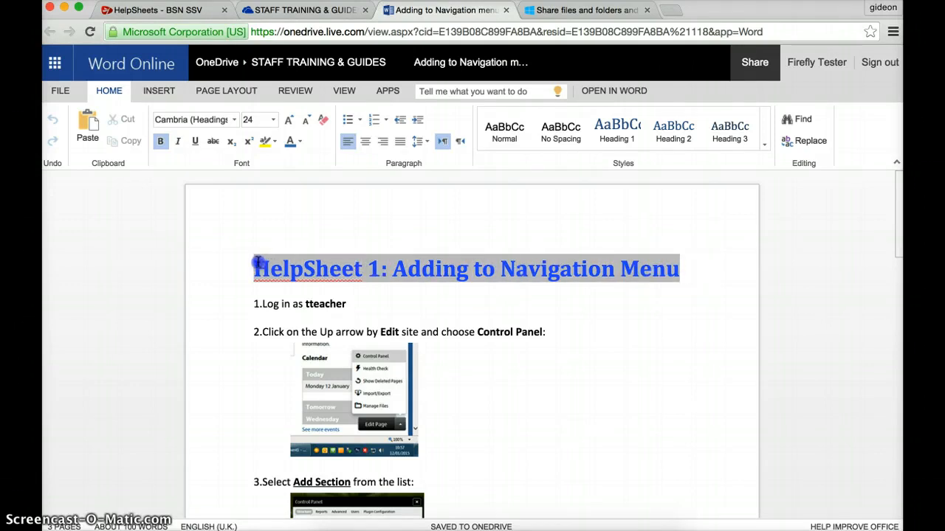
Colour the heading red and reword it to 'HelpSheet One: Adding to Navigation Menu in Firefly'
{"action": "left_click", "coordinate": [301, 142]}
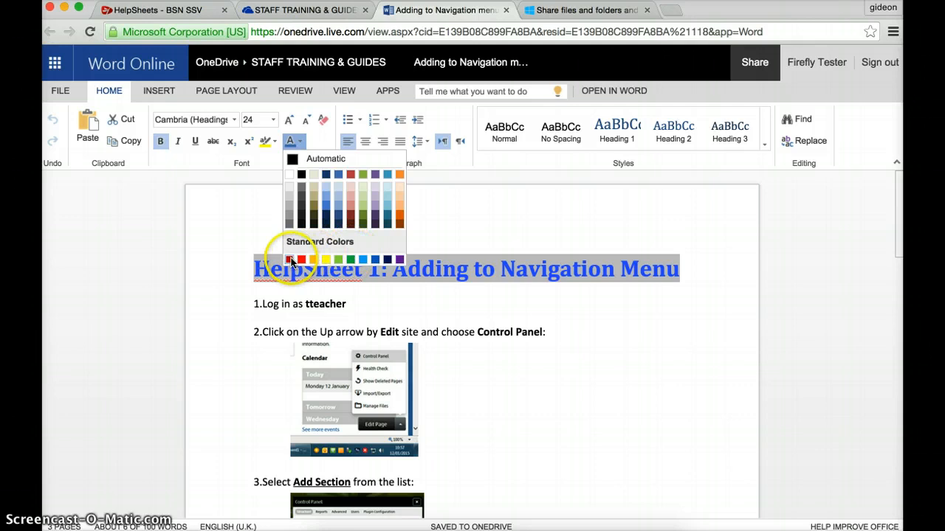
{"action": "left_click", "coordinate": [301, 258]}
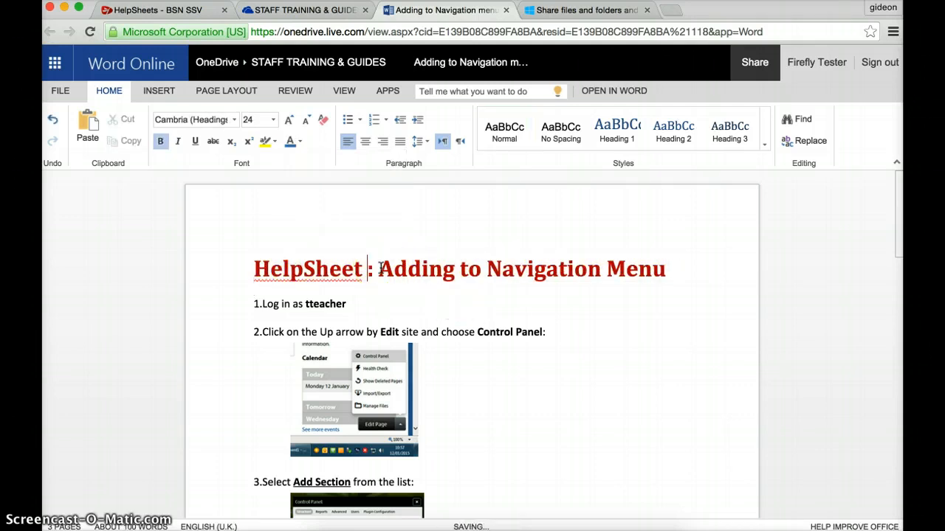
{"action": "type", "text": "On"}
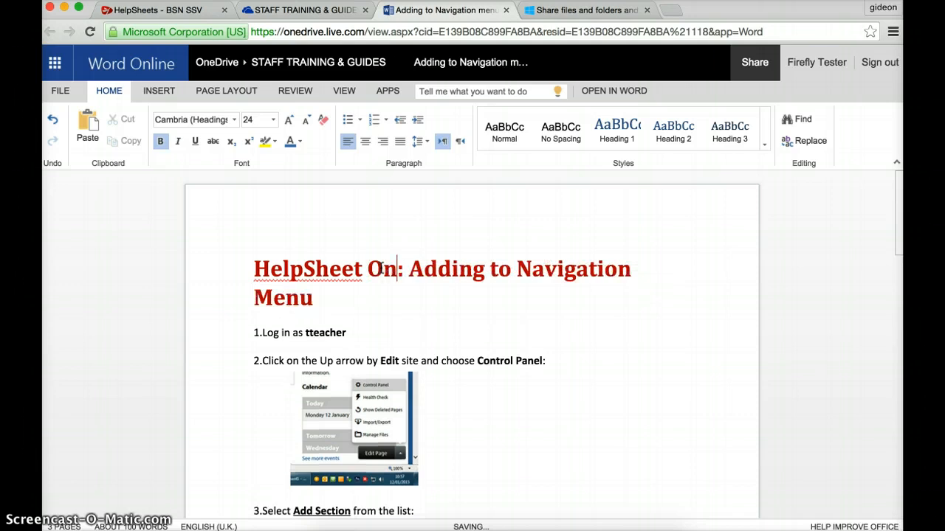
{"action": "type", "text": "e"}
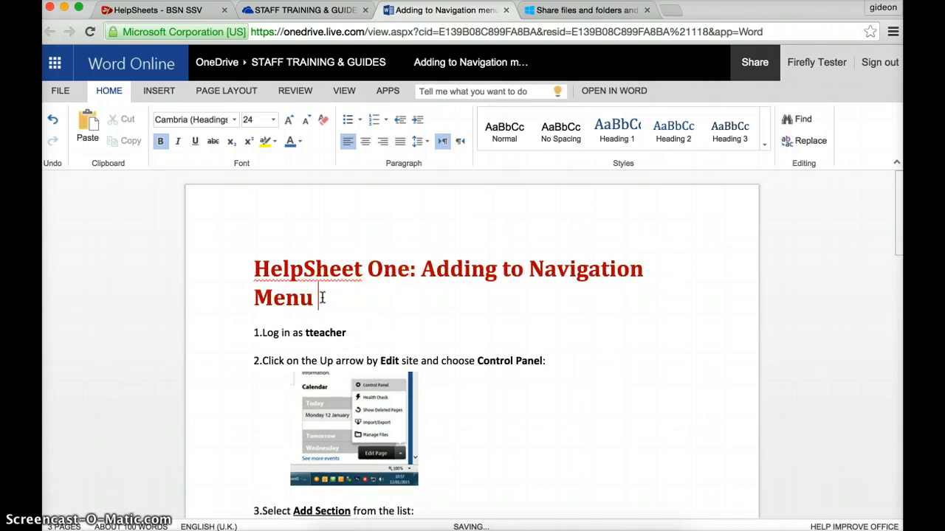
{"action": "type", "text": "in Firf"}
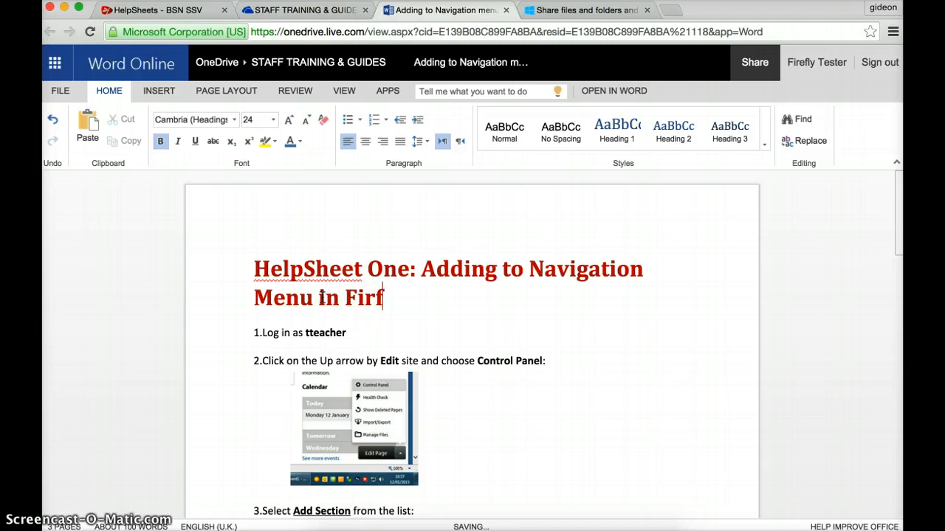
{"action": "type", "text": "efl"}
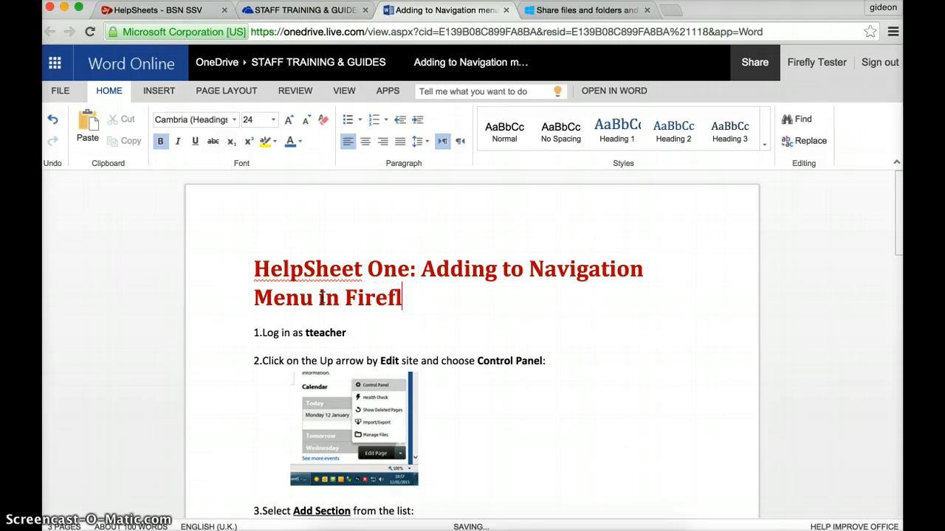
{"action": "type", "text": "y"}
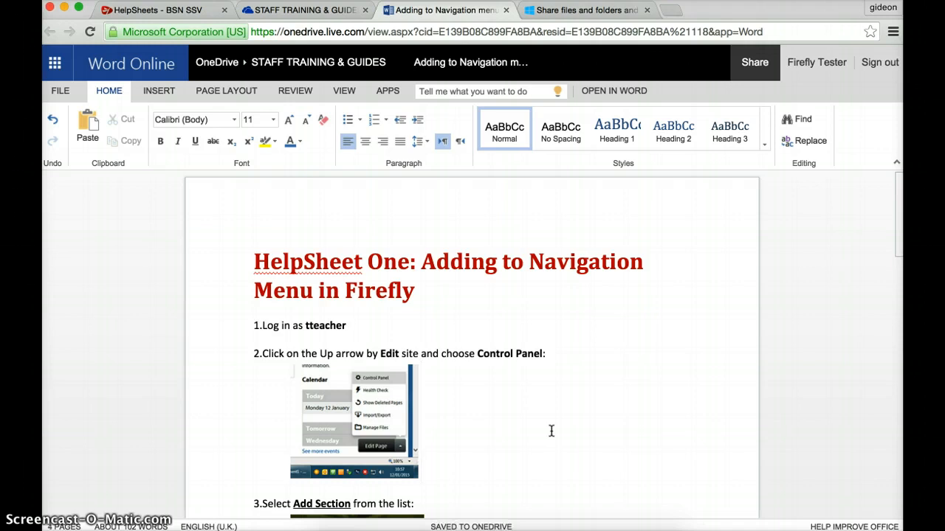
{"action": "mouse_move", "coordinate": [338, 124]}
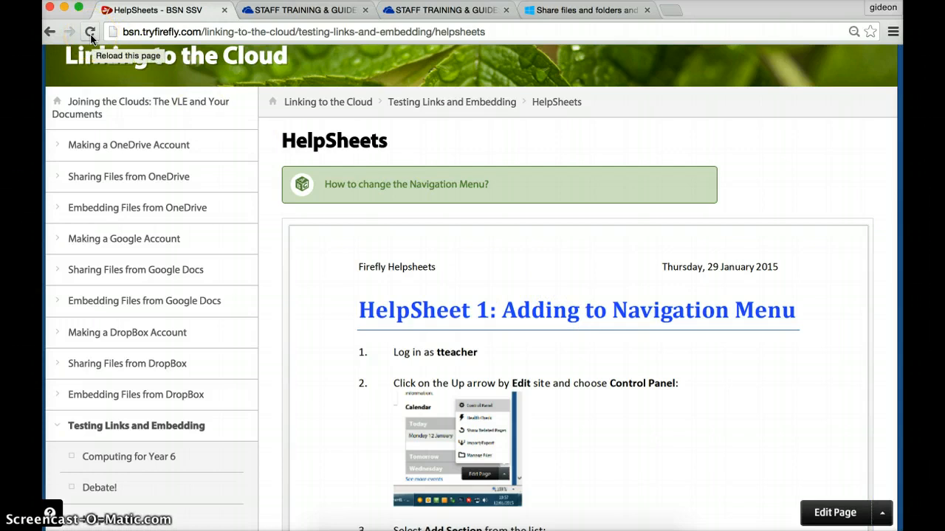
Reload the Firefly HelpSheets page until the embedded sheet shows the red HelpSheet One heading
{"action": "left_click", "coordinate": [90, 33]}
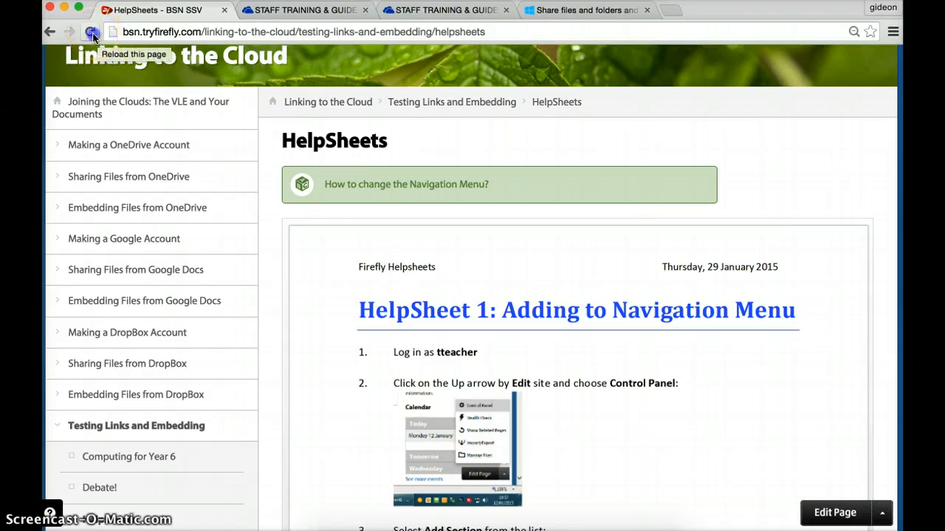
{"action": "left_click", "coordinate": [92, 32]}
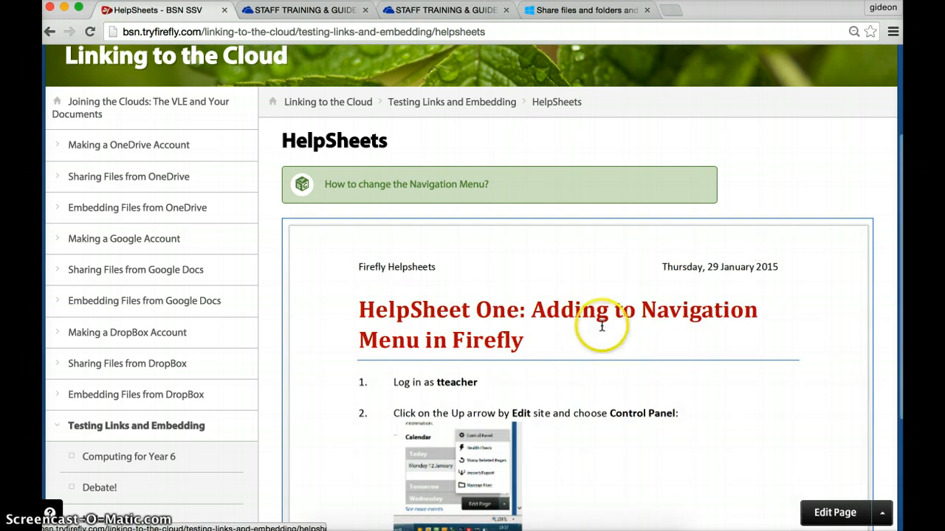
{"action": "mouse_move", "coordinate": [602, 324]}
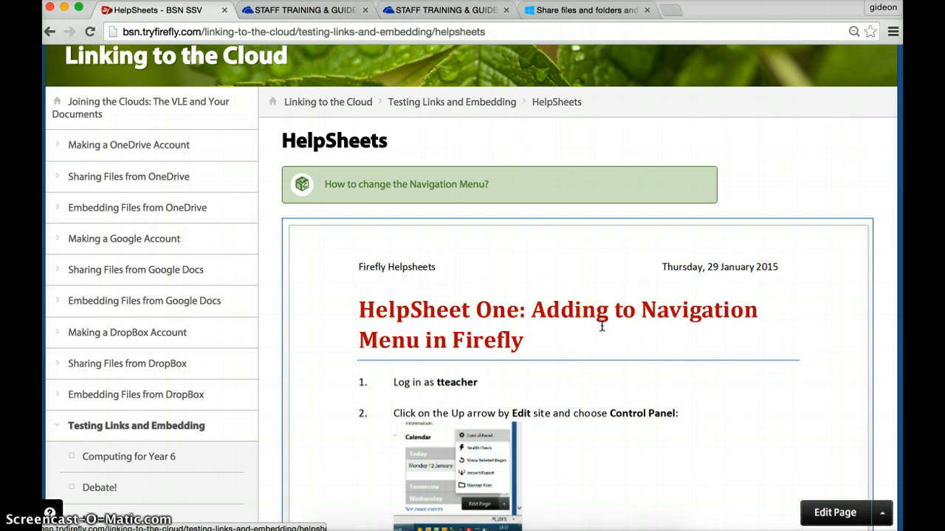